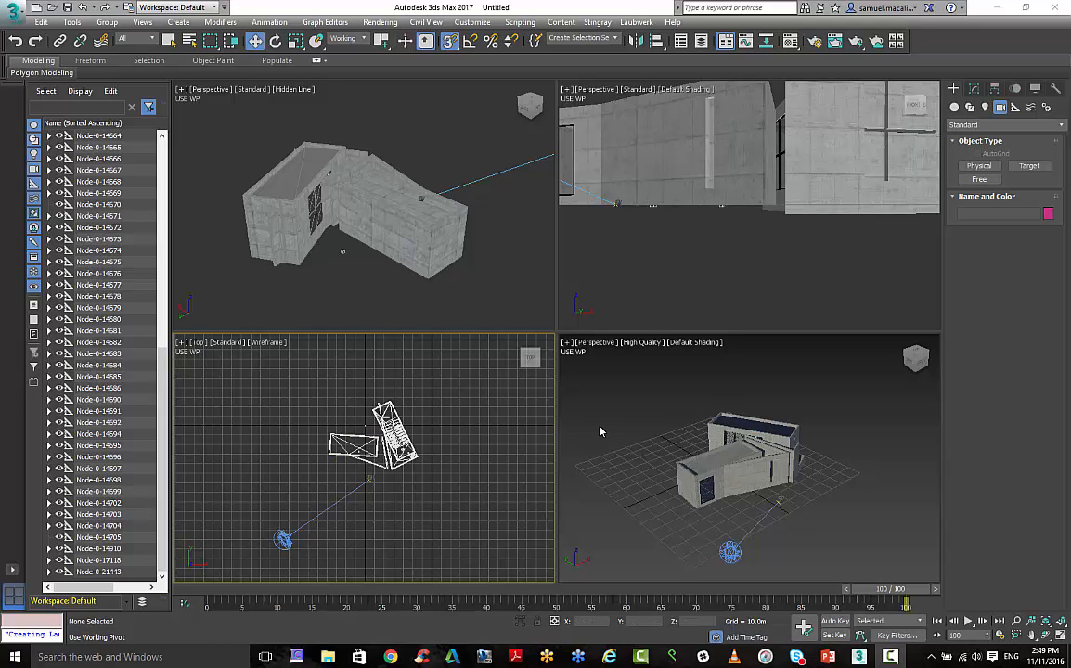
pyautogui.moveTo(600, 443)
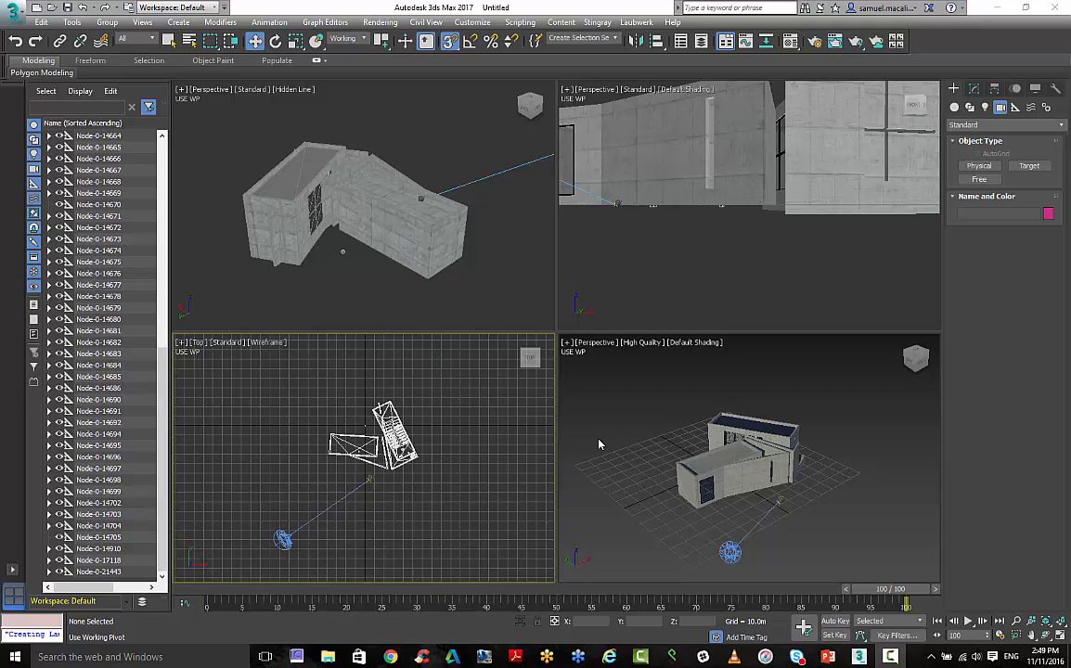
pyautogui.moveTo(776, 502)
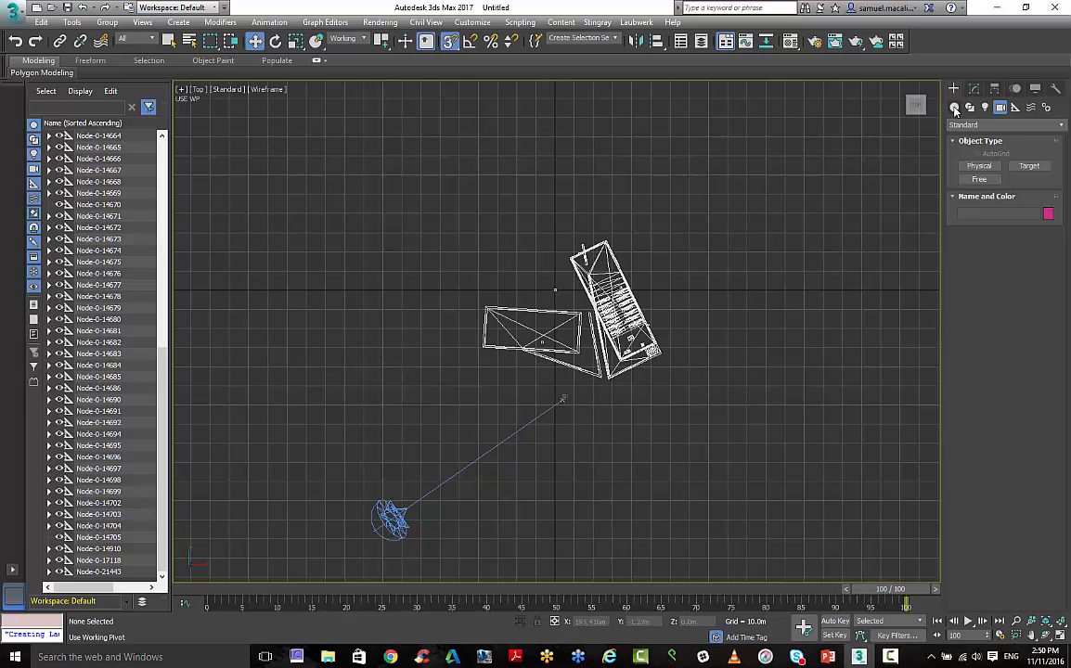
# Pick the Physical camera tool under Create > Cameras to place PhysCamera001.
pyautogui.click(1000, 106)
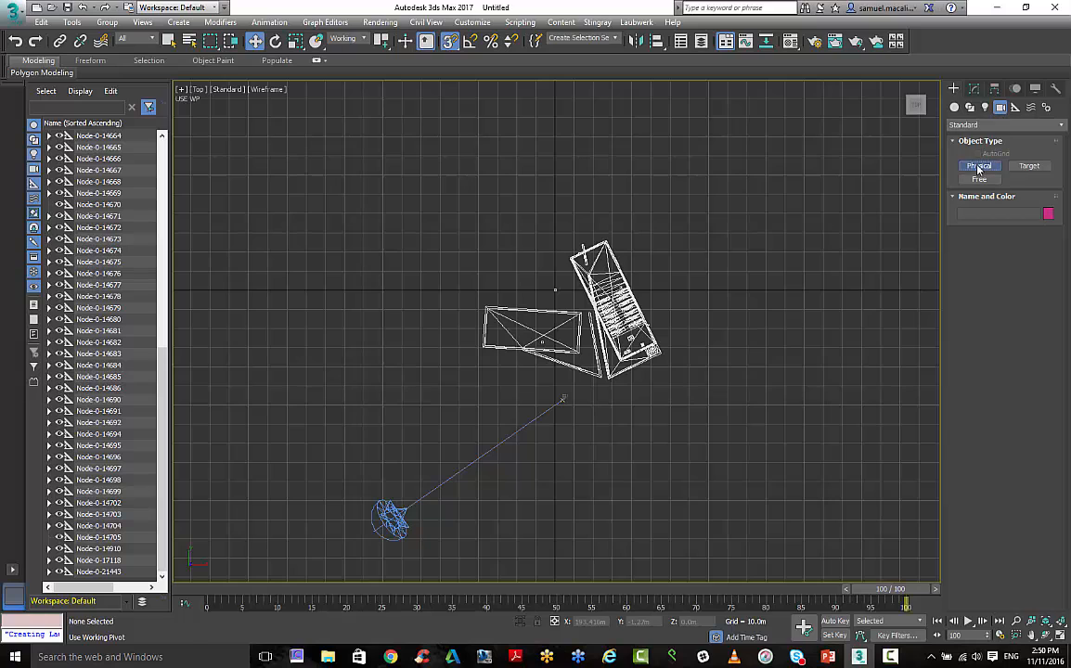
pyautogui.click(978, 165)
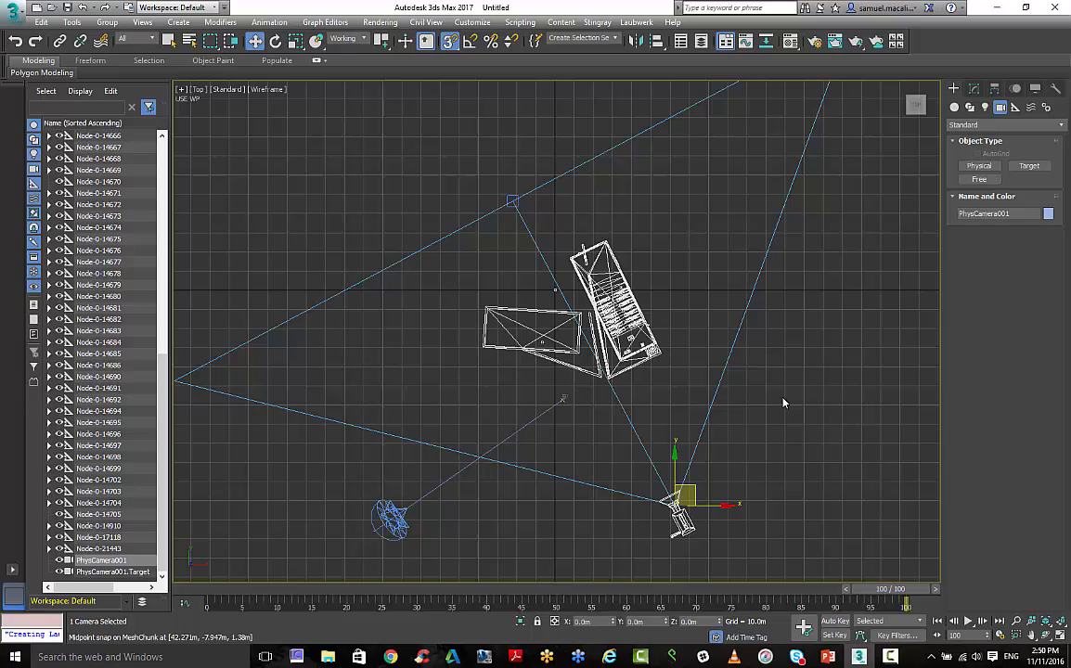
# Restore the four-viewport layout and select the physical camera PhysCamera001.
pyautogui.click(785, 402)
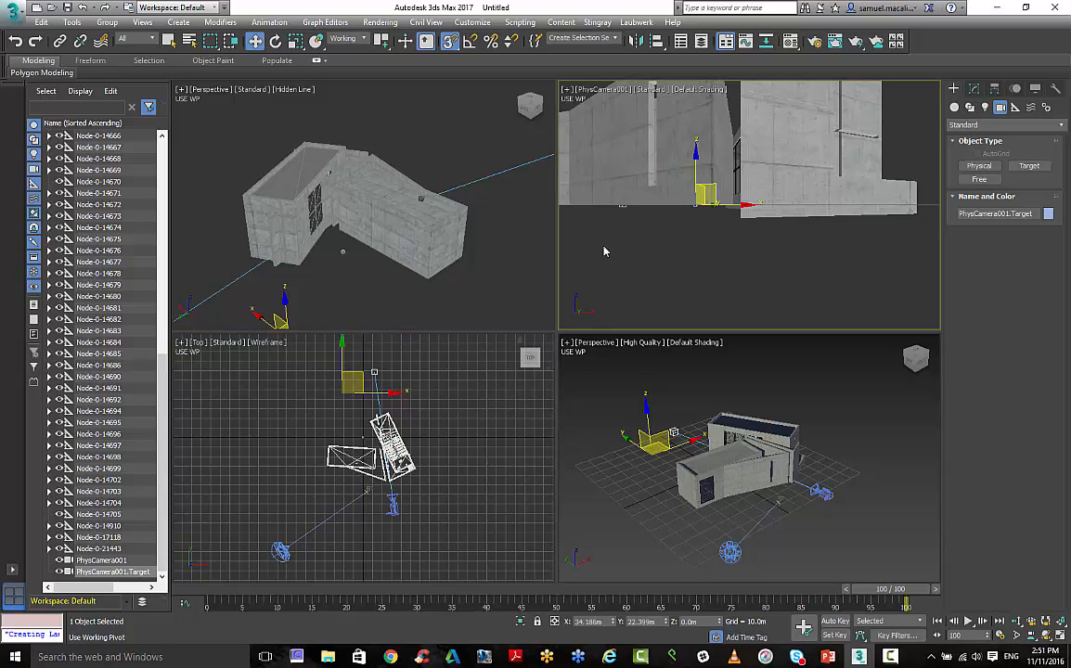
pyautogui.click(448, 40)
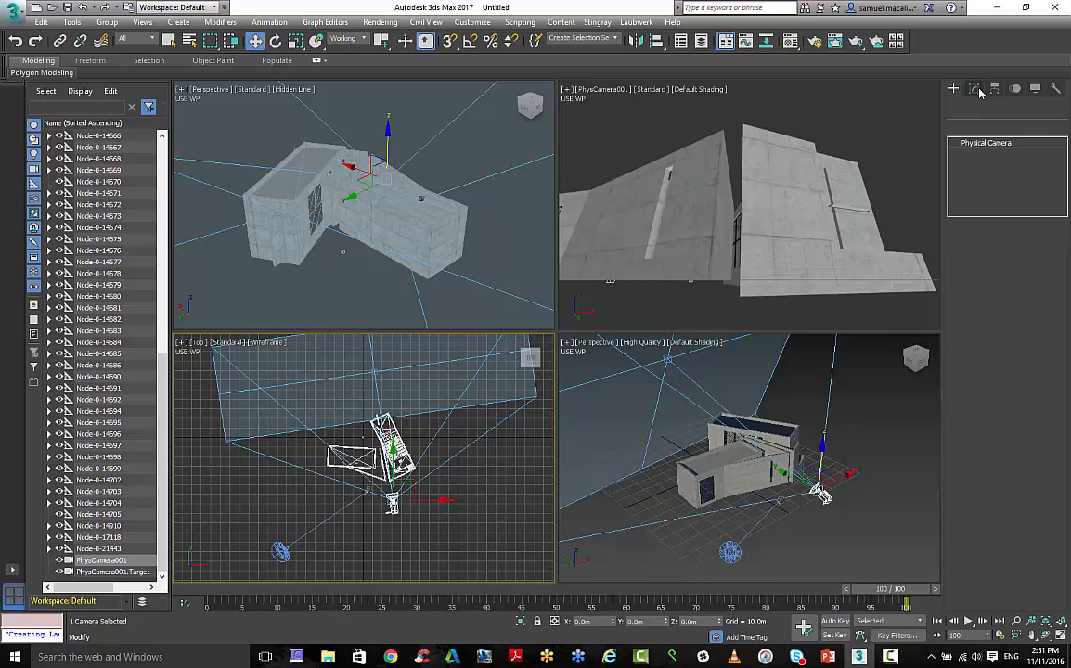
# Enter the Lens focal length in PhysCamera001's Modify panel settings, giving 18 mm.
pyautogui.click(975, 89)
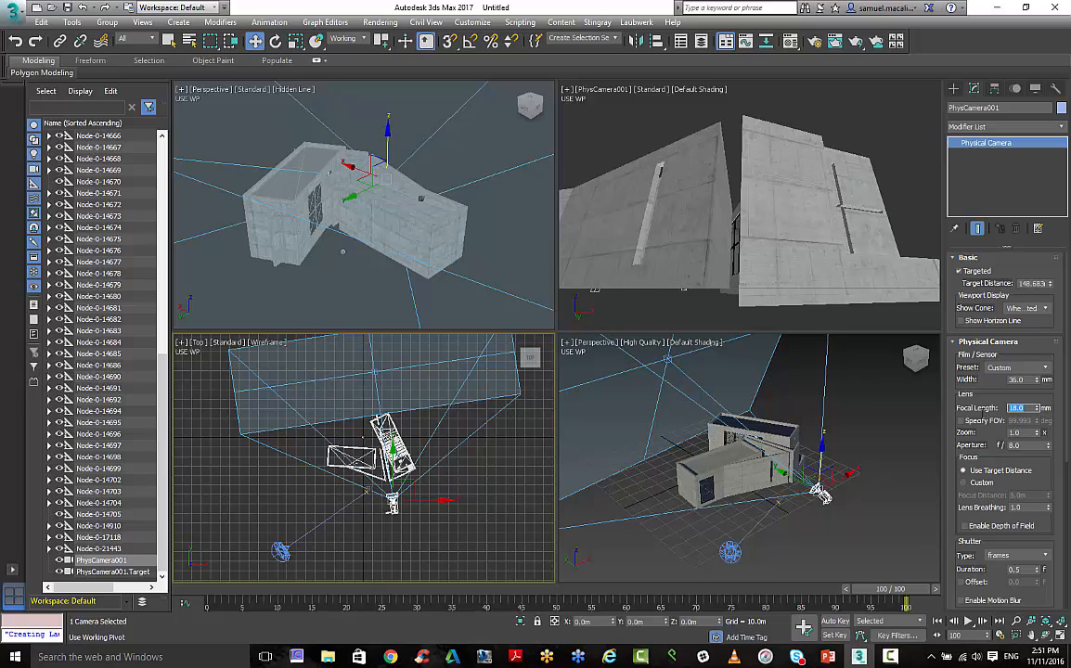
pyautogui.write('28.0')
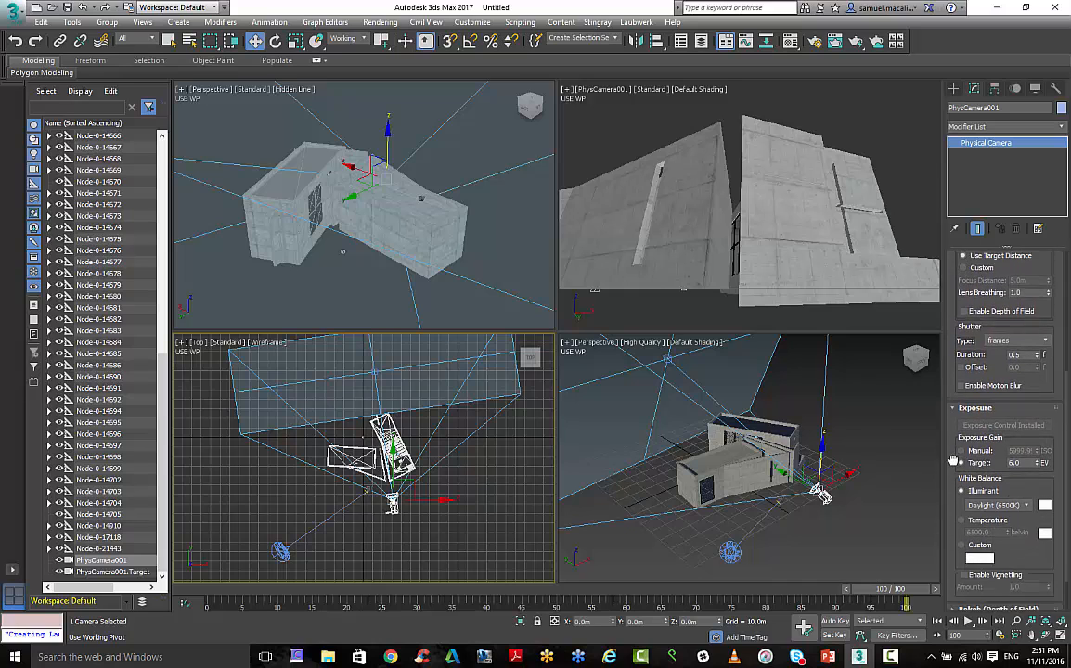
pyautogui.scroll(-3)
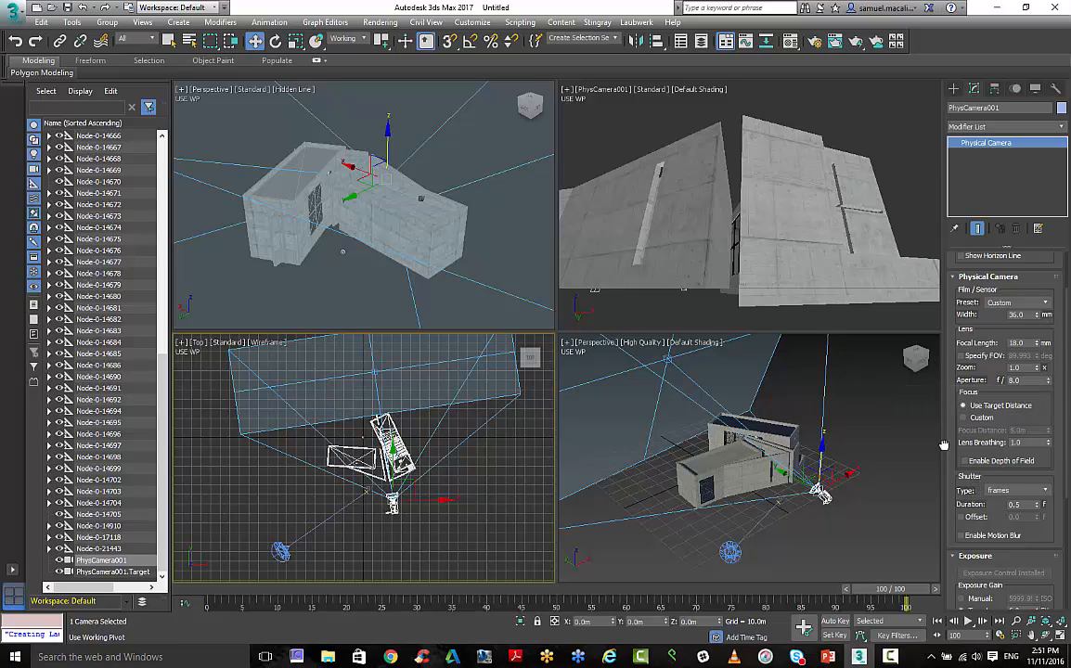
pyautogui.scroll(-3)
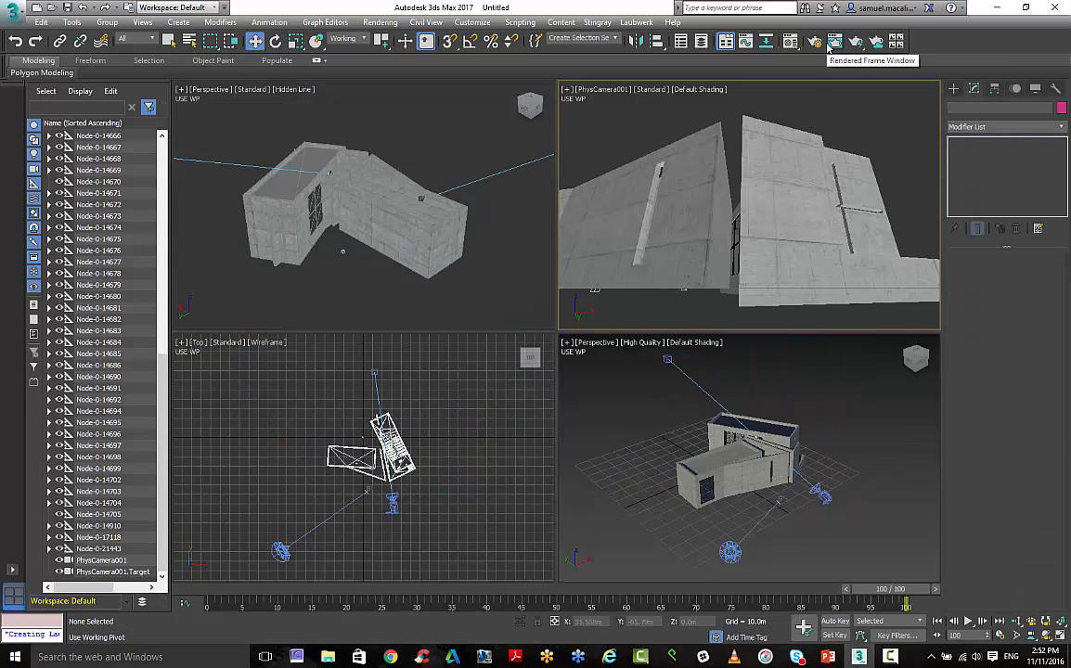
pyautogui.moveTo(823, 91)
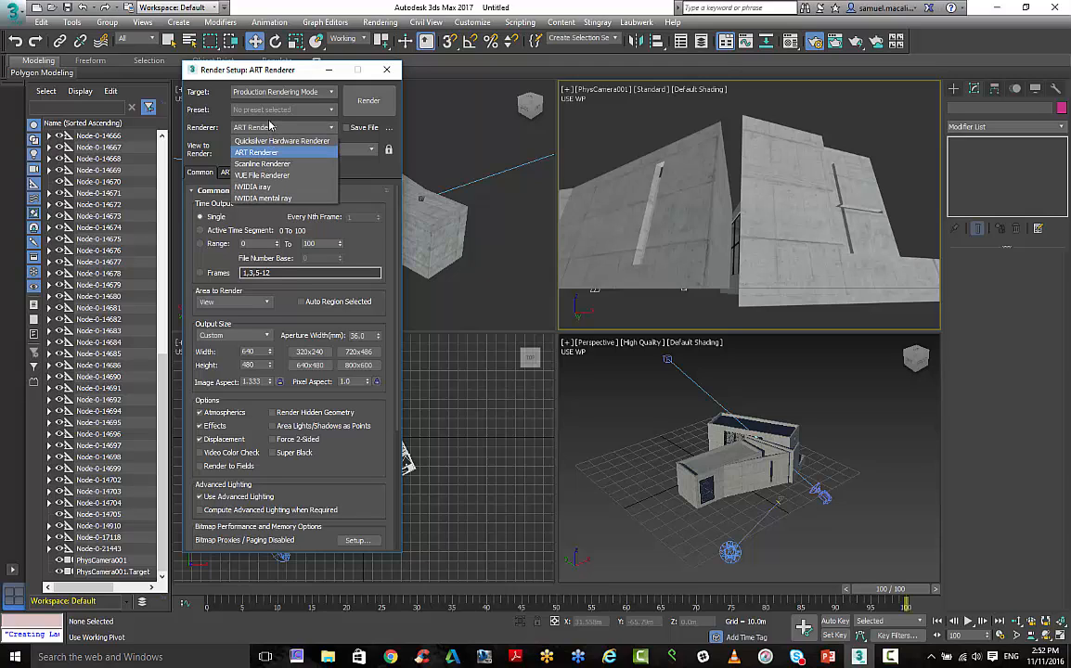
pyautogui.moveTo(263, 187)
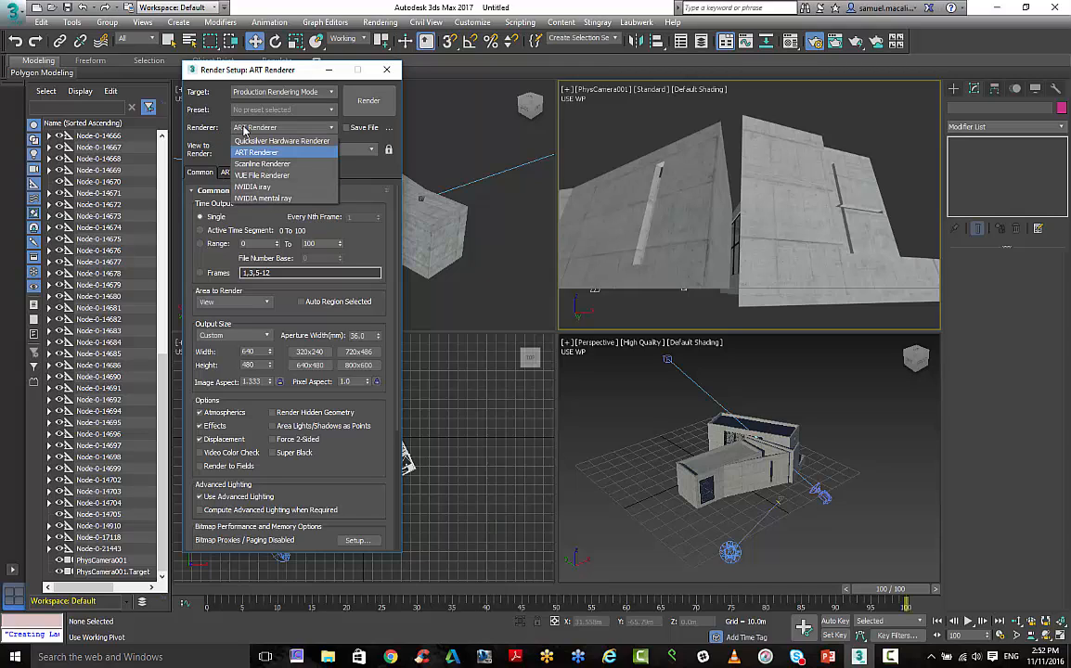
# Keep ART Renderer in Render Setup and render the PhysCamera001 view.
pyautogui.click(256, 152)
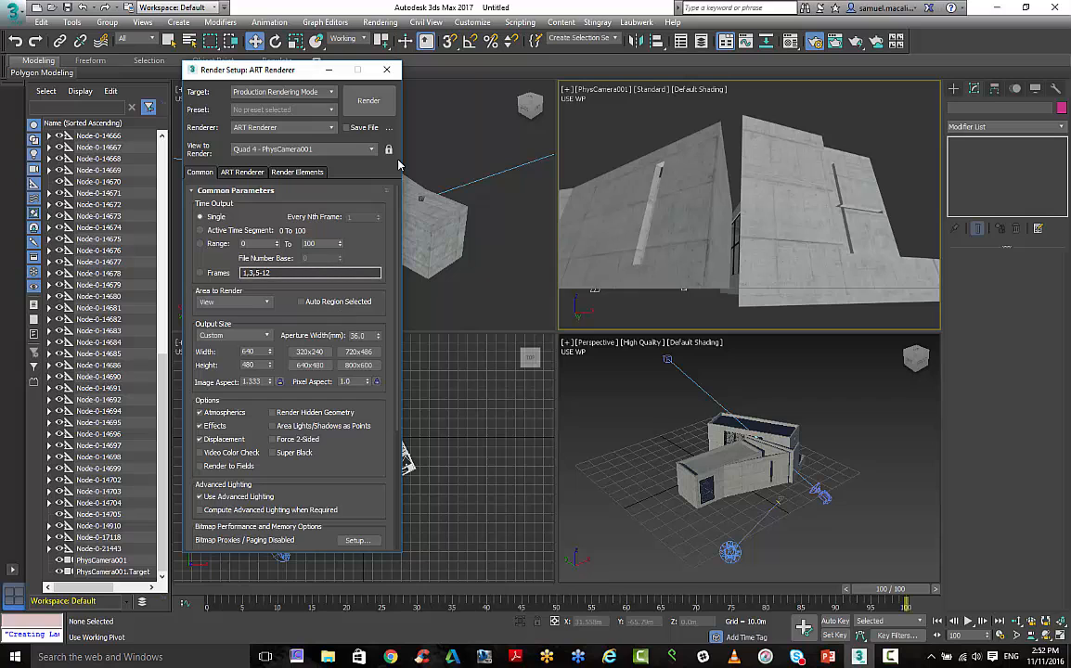
pyautogui.click(368, 100)
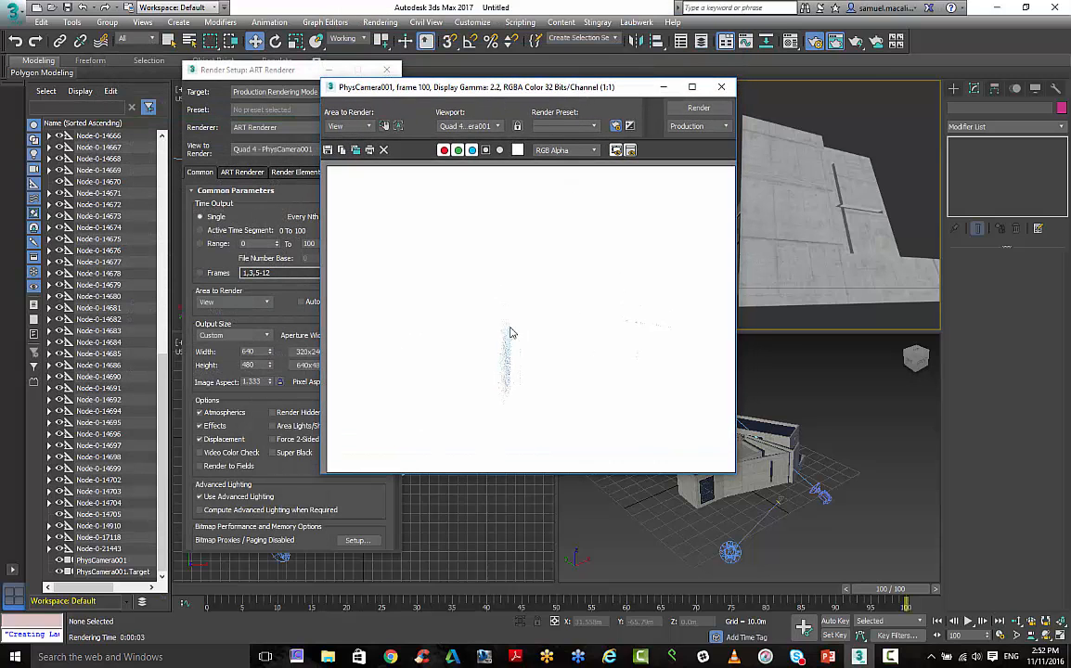
# Drag the Rendered Frame Window aside to uncover the viewports.
pyautogui.moveTo(529, 87); pyautogui.dragTo(470, 86)
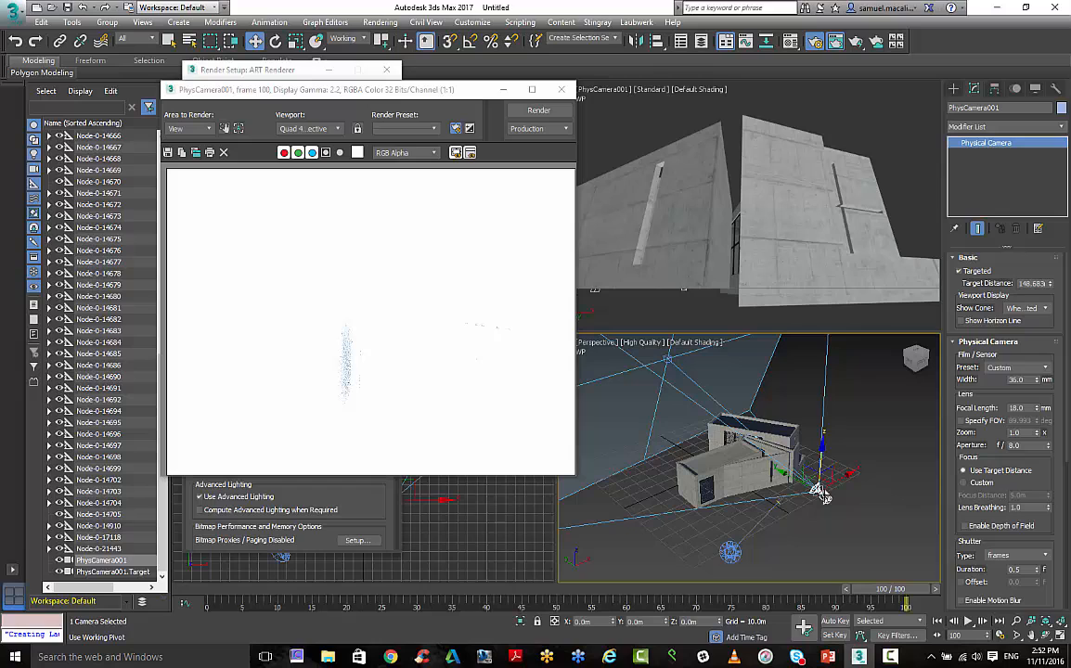
pyautogui.moveTo(1000, 557)
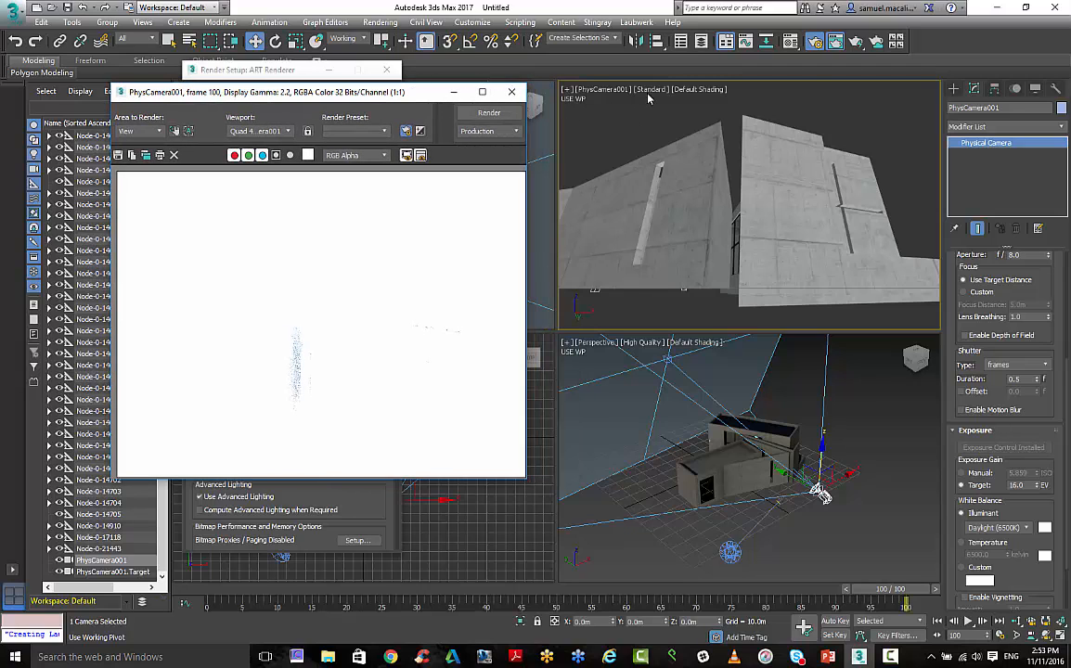
# Switch the PhysCamera001 viewport from Standard to High Quality shading.
pyautogui.click(650, 89)
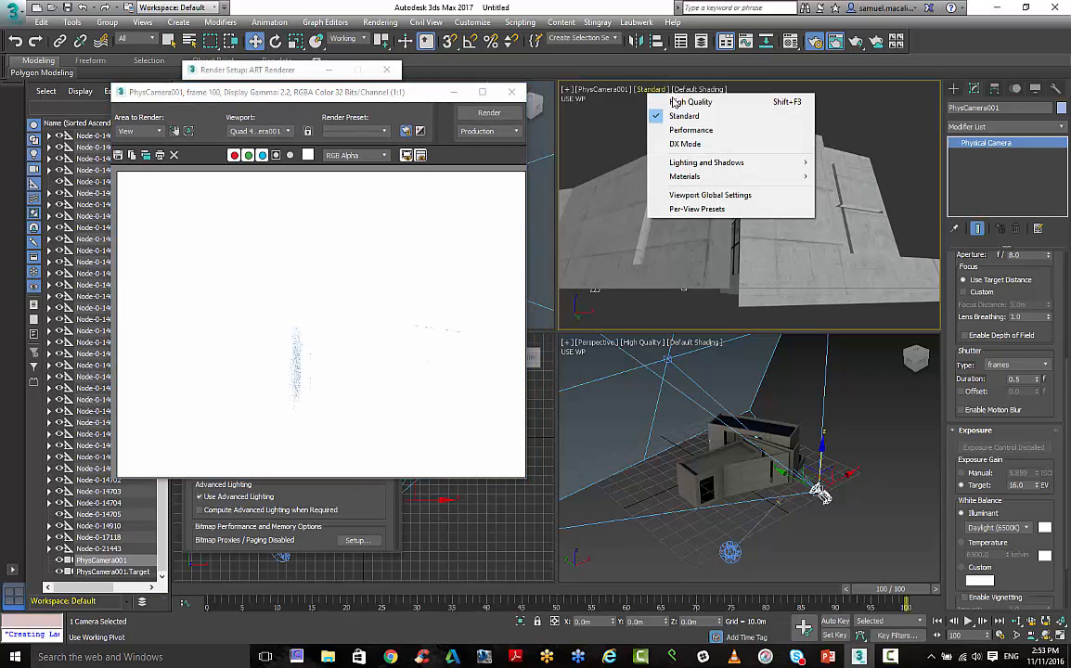
pyautogui.click(689, 102)
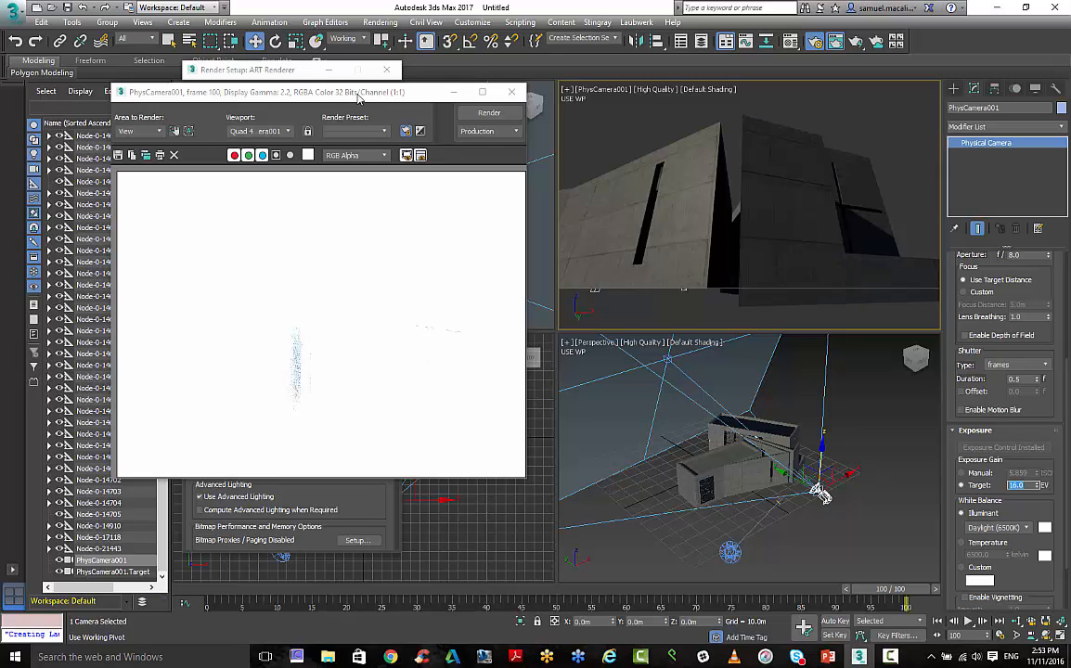
# Re-render PhysCamera001's view with ART from the Rendered Frame Window.
pyautogui.click(489, 112)
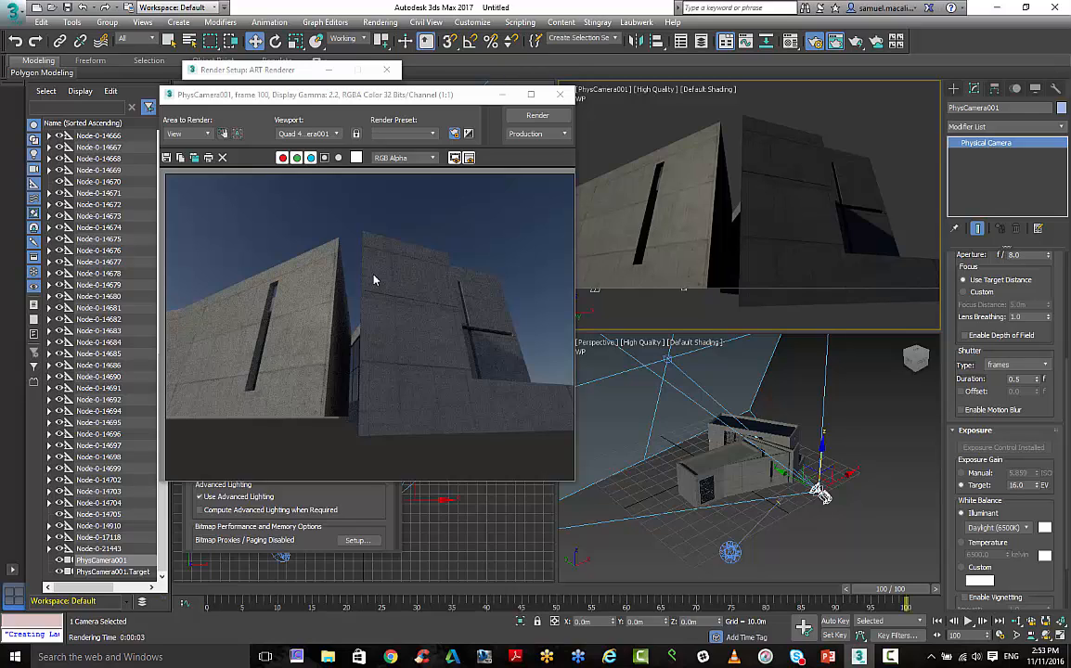
pyautogui.moveTo(395, 404)
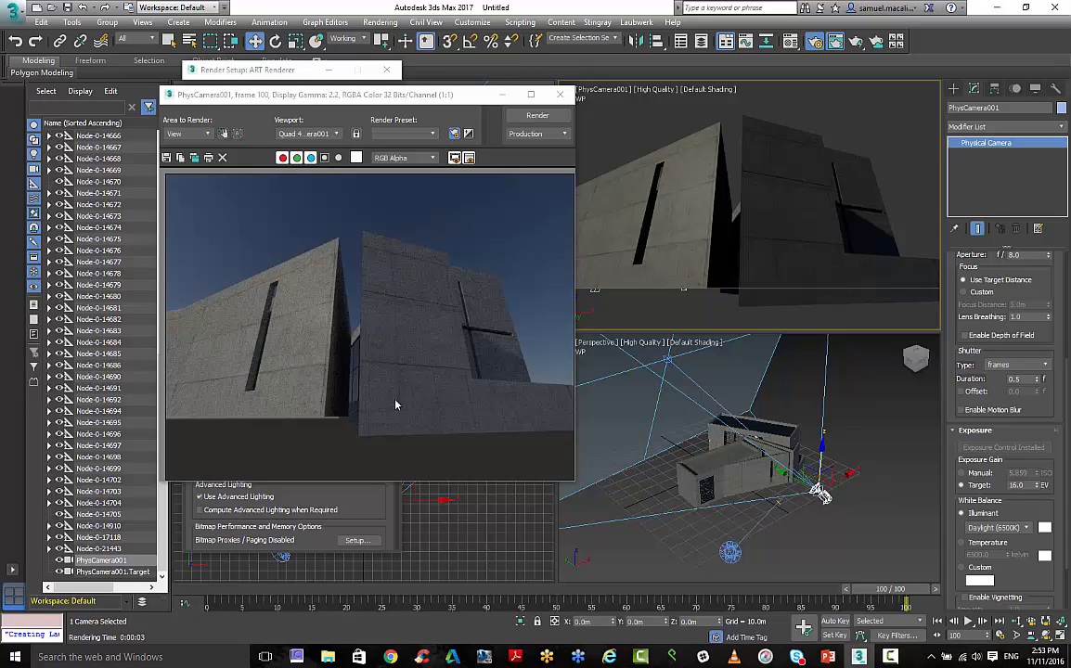